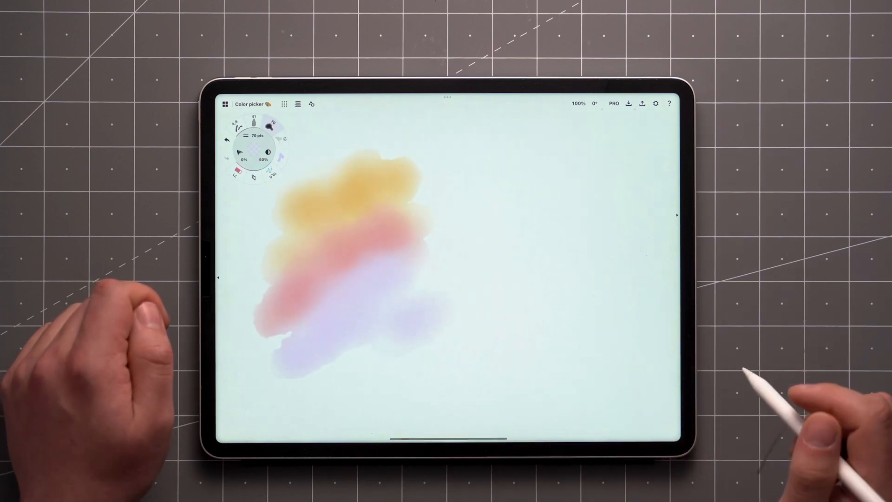
Step: Sample a colour from the watercolour strokes into the brush, with opacity dropping from 60% to 27%
{"action": "left_click", "coordinate": [578, 332]}
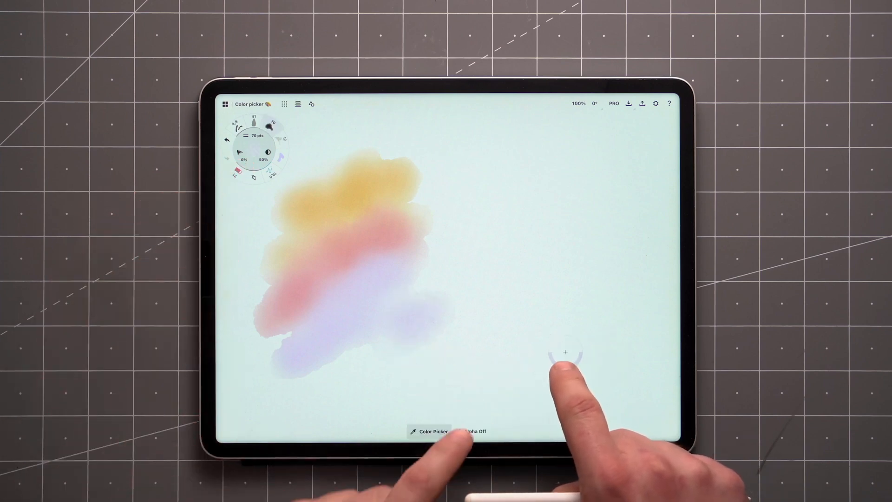
{"action": "left_click", "coordinate": [474, 431]}
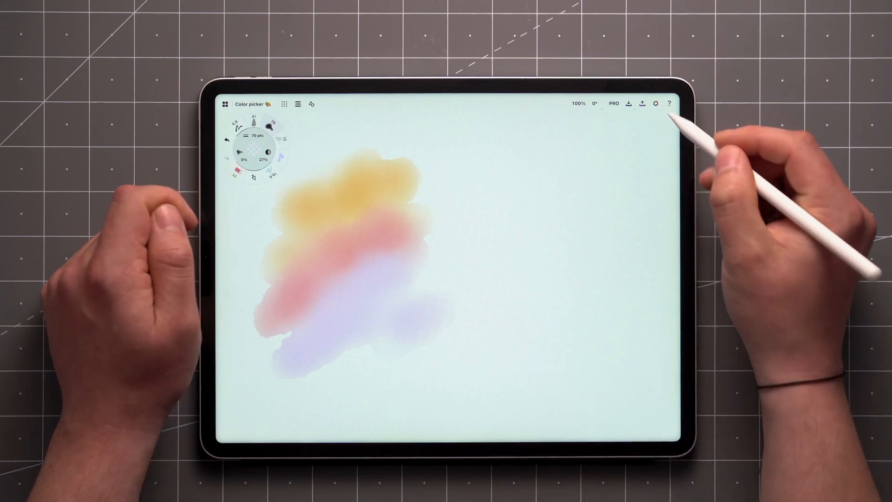
Step: Show the Workspace settings panel with the Canvas background, grid, artboard and measurement options
{"action": "left_click", "coordinate": [655, 104]}
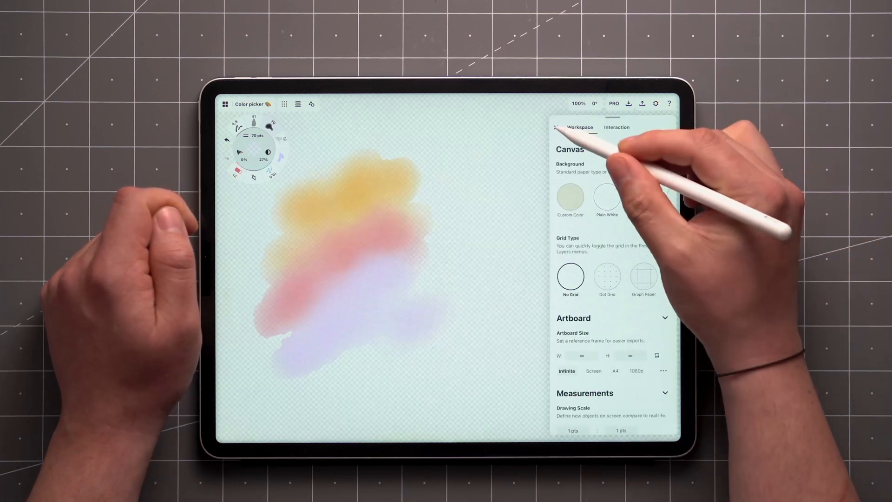
{"action": "left_click", "coordinate": [556, 127]}
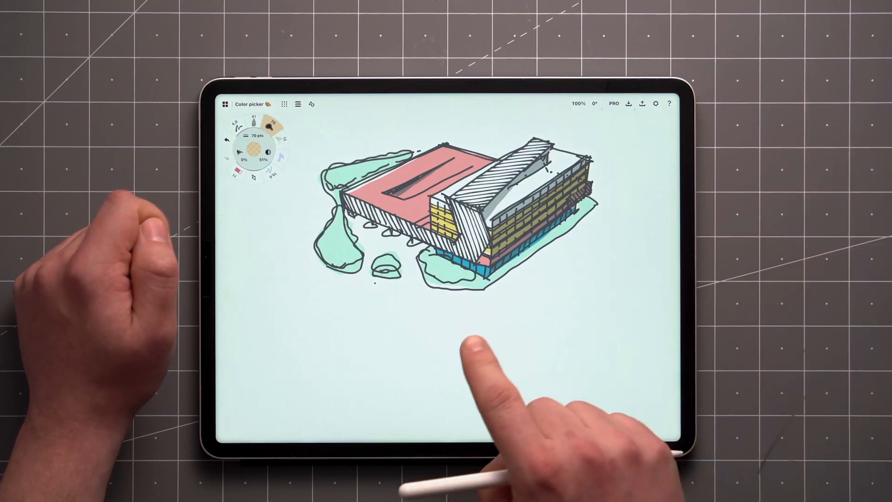
Step: Start sampling the pale background colour beside the building sketch into the brush
{"action": "left_click", "coordinate": [485, 357]}
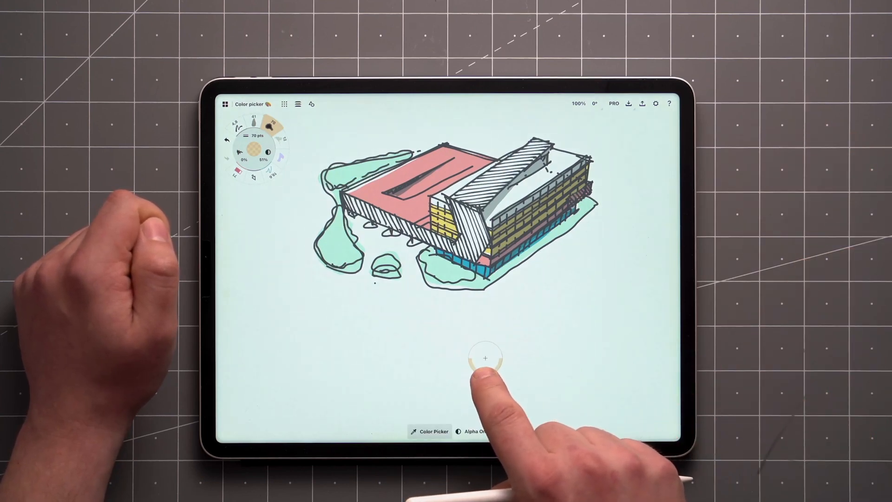